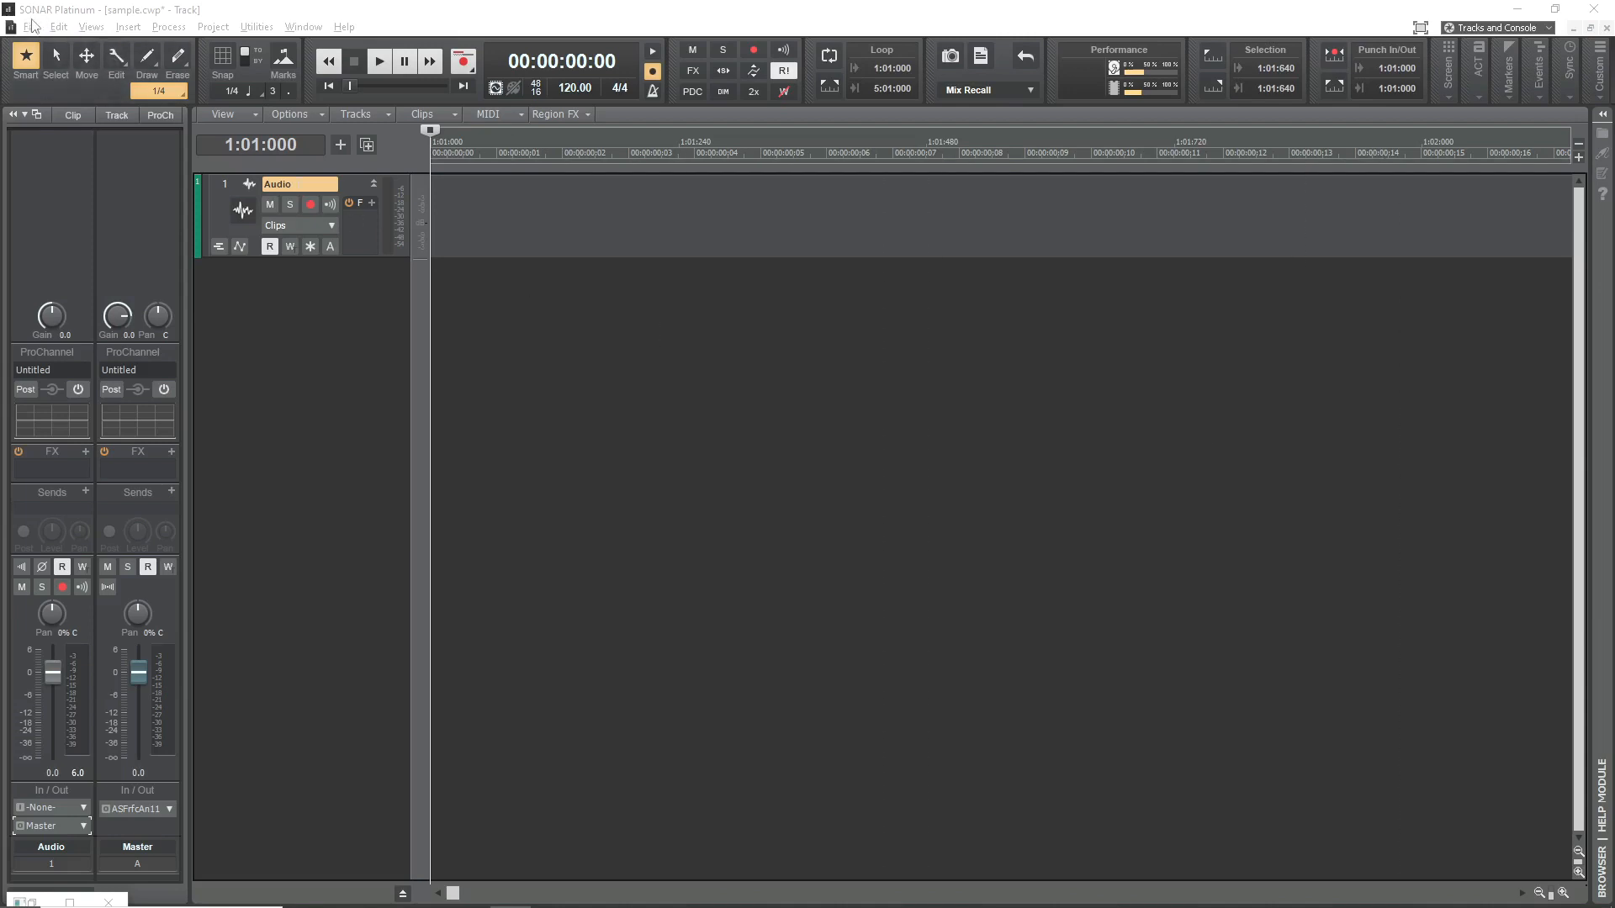
Step: Import the 24ppqn.wav pulse file from the Clicks folder onto the Audio track
left_click(30, 27)
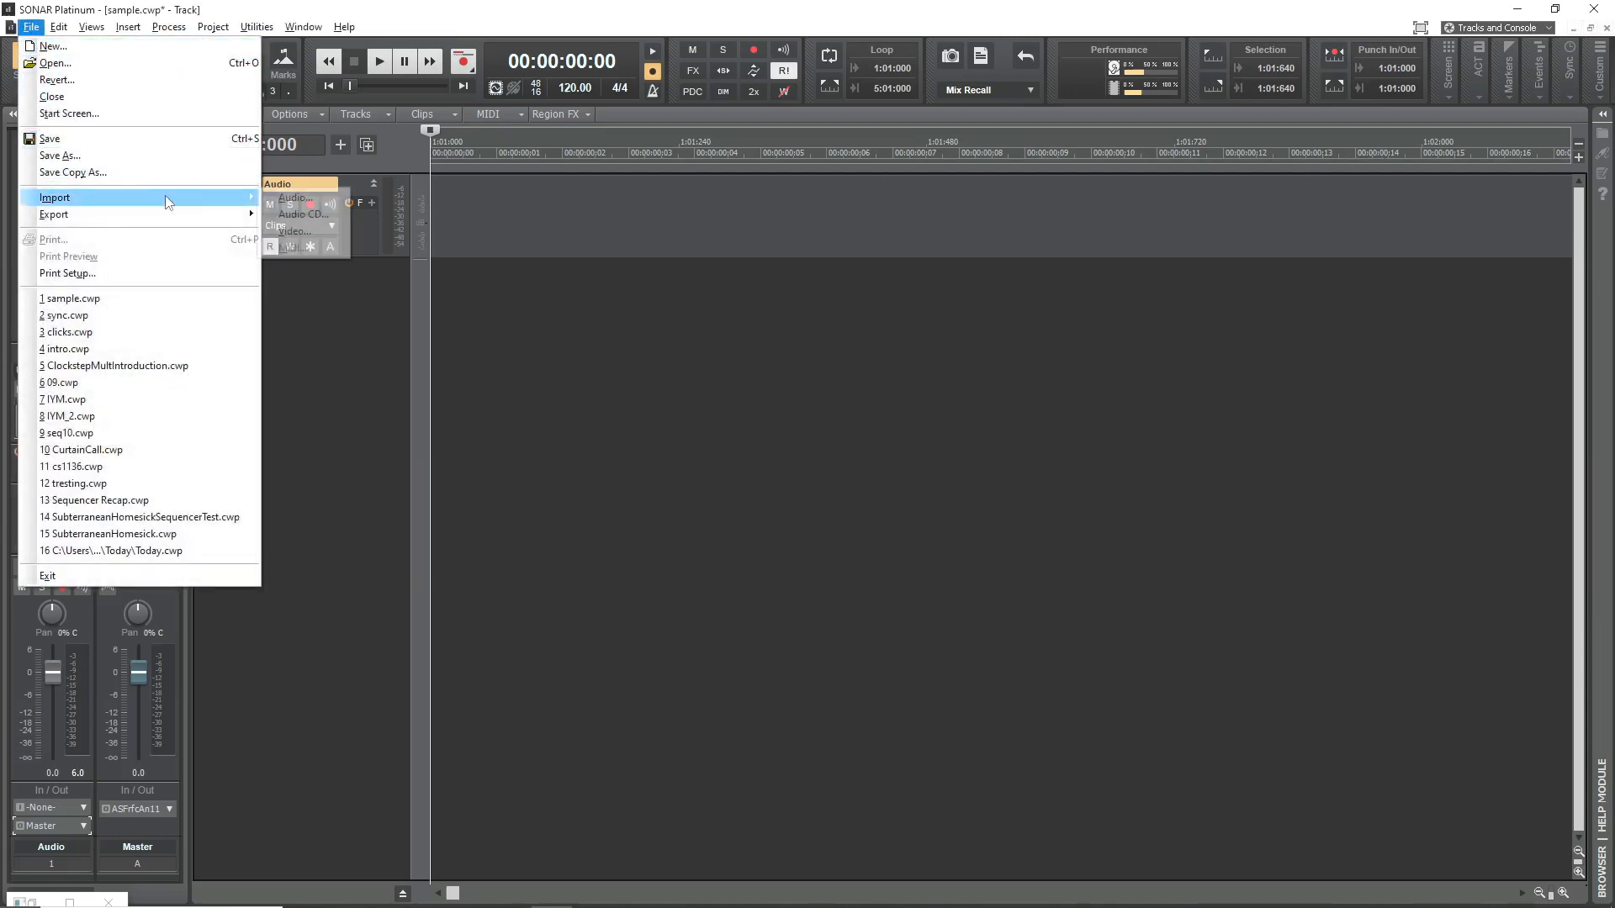
left_click(294, 198)
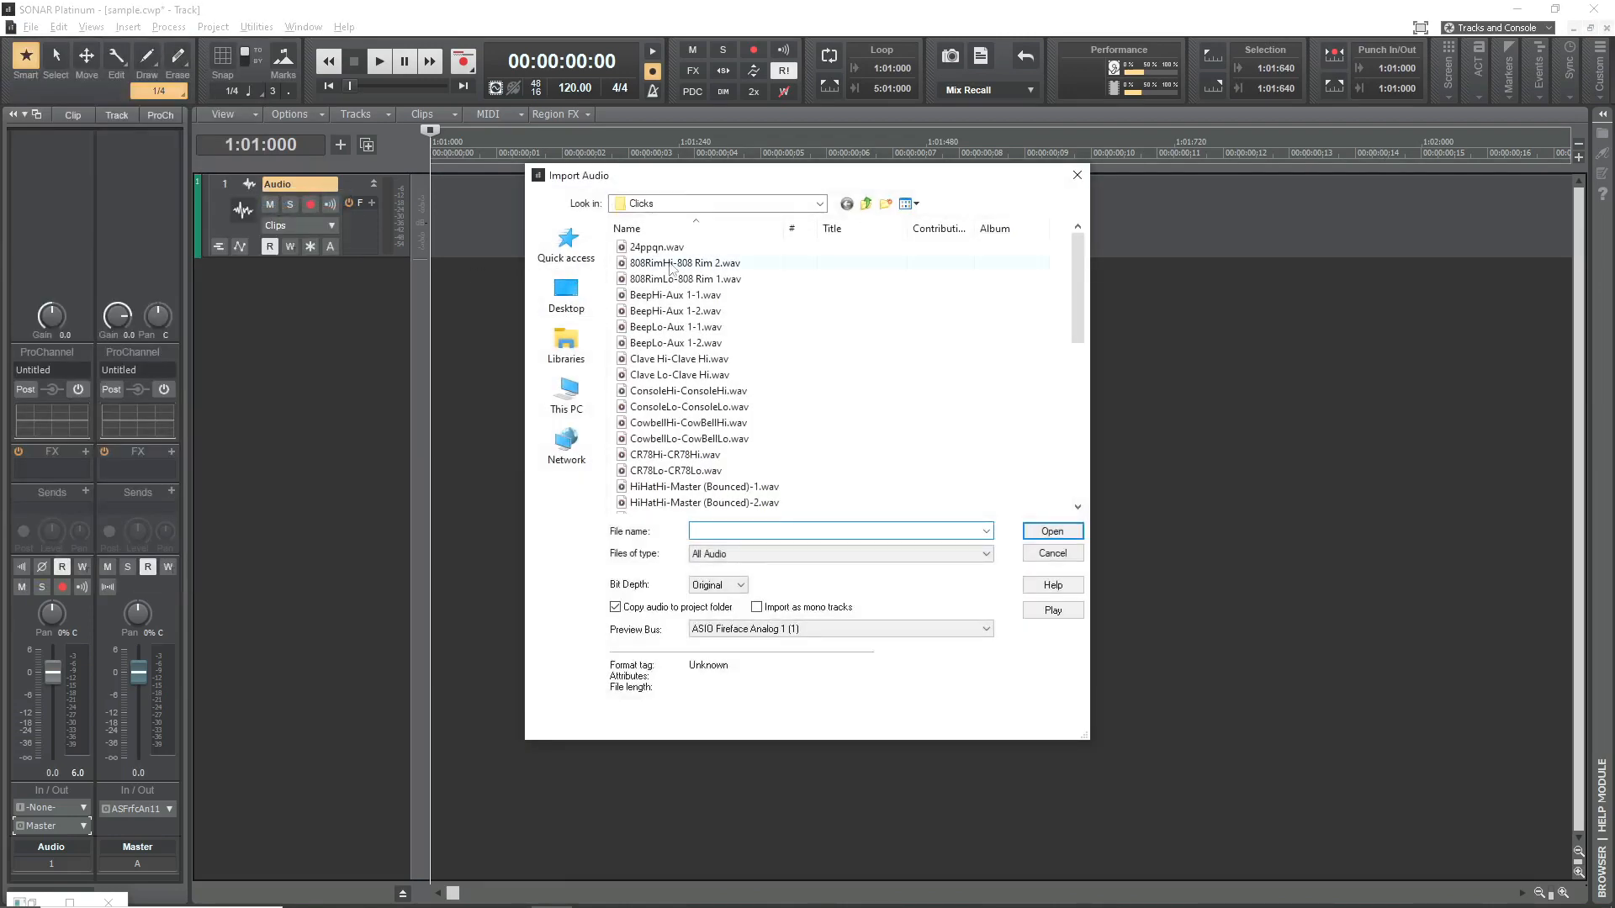
left_click(656, 246)
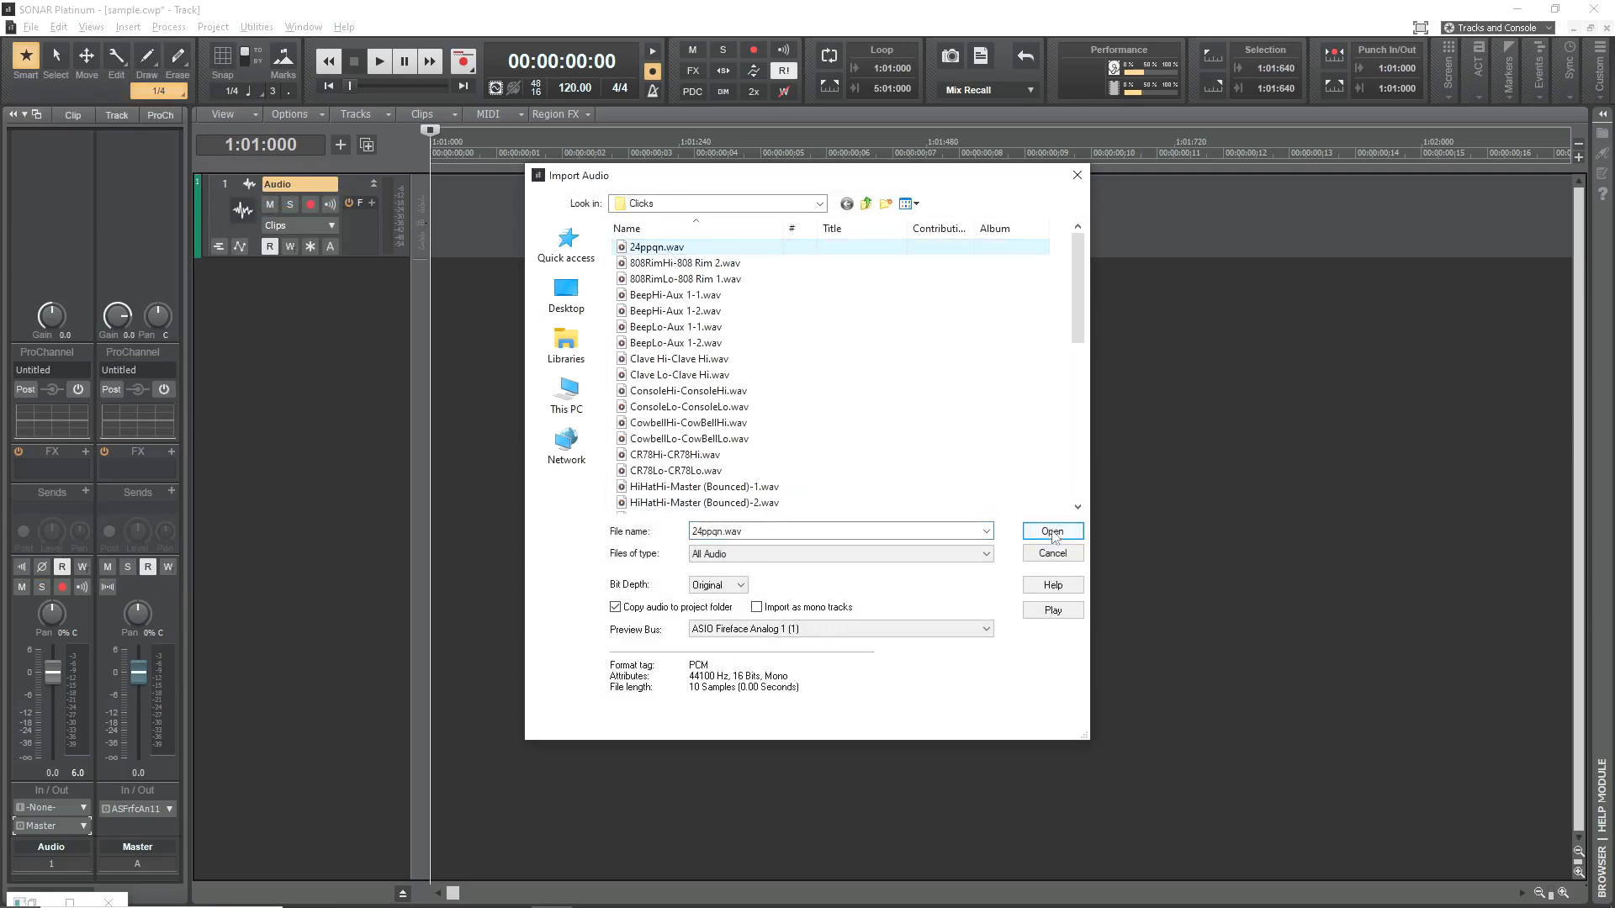
left_click(1051, 531)
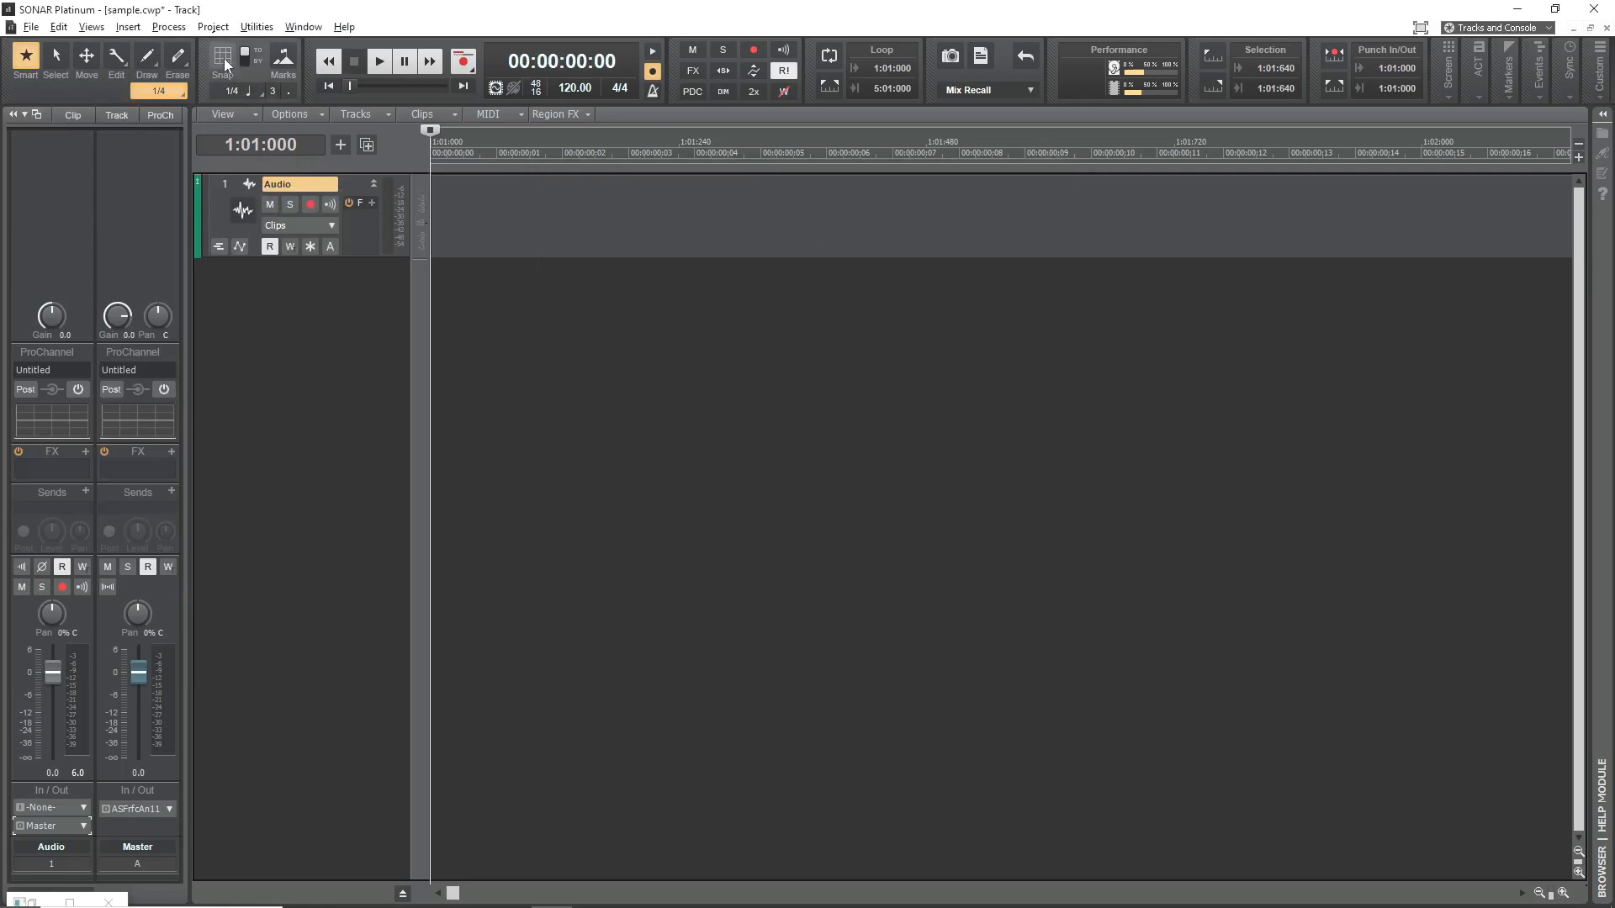
left_click(235, 93)
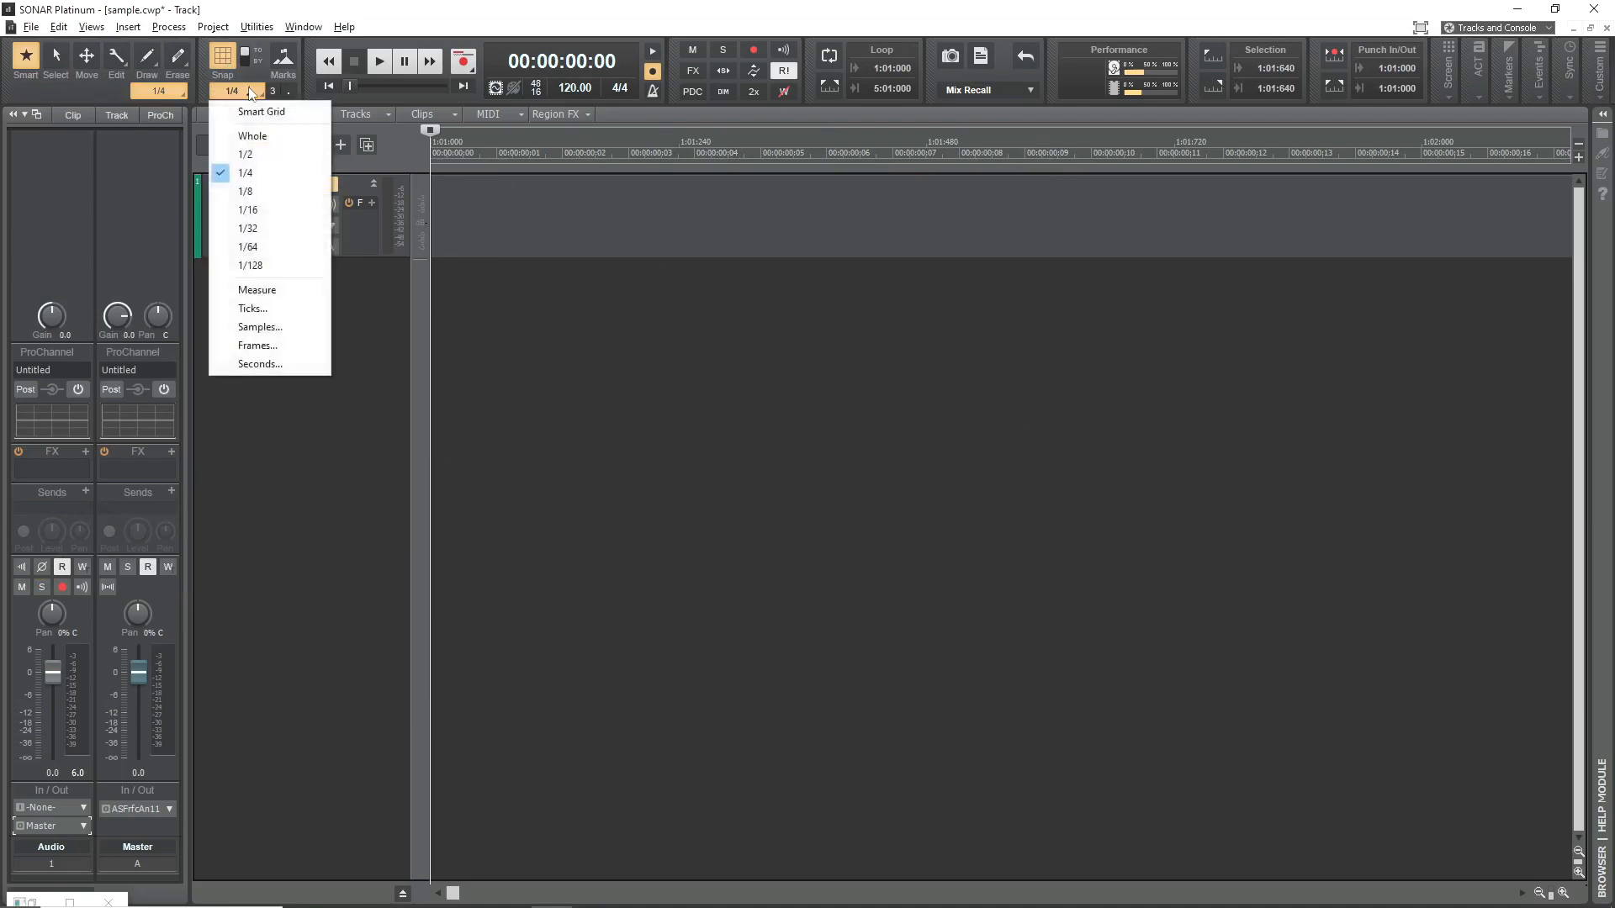
Step: Set Snap to 1/64 and paste the pulse clip repeatedly into a continuous stripe along the Audio track
left_click(247, 245)
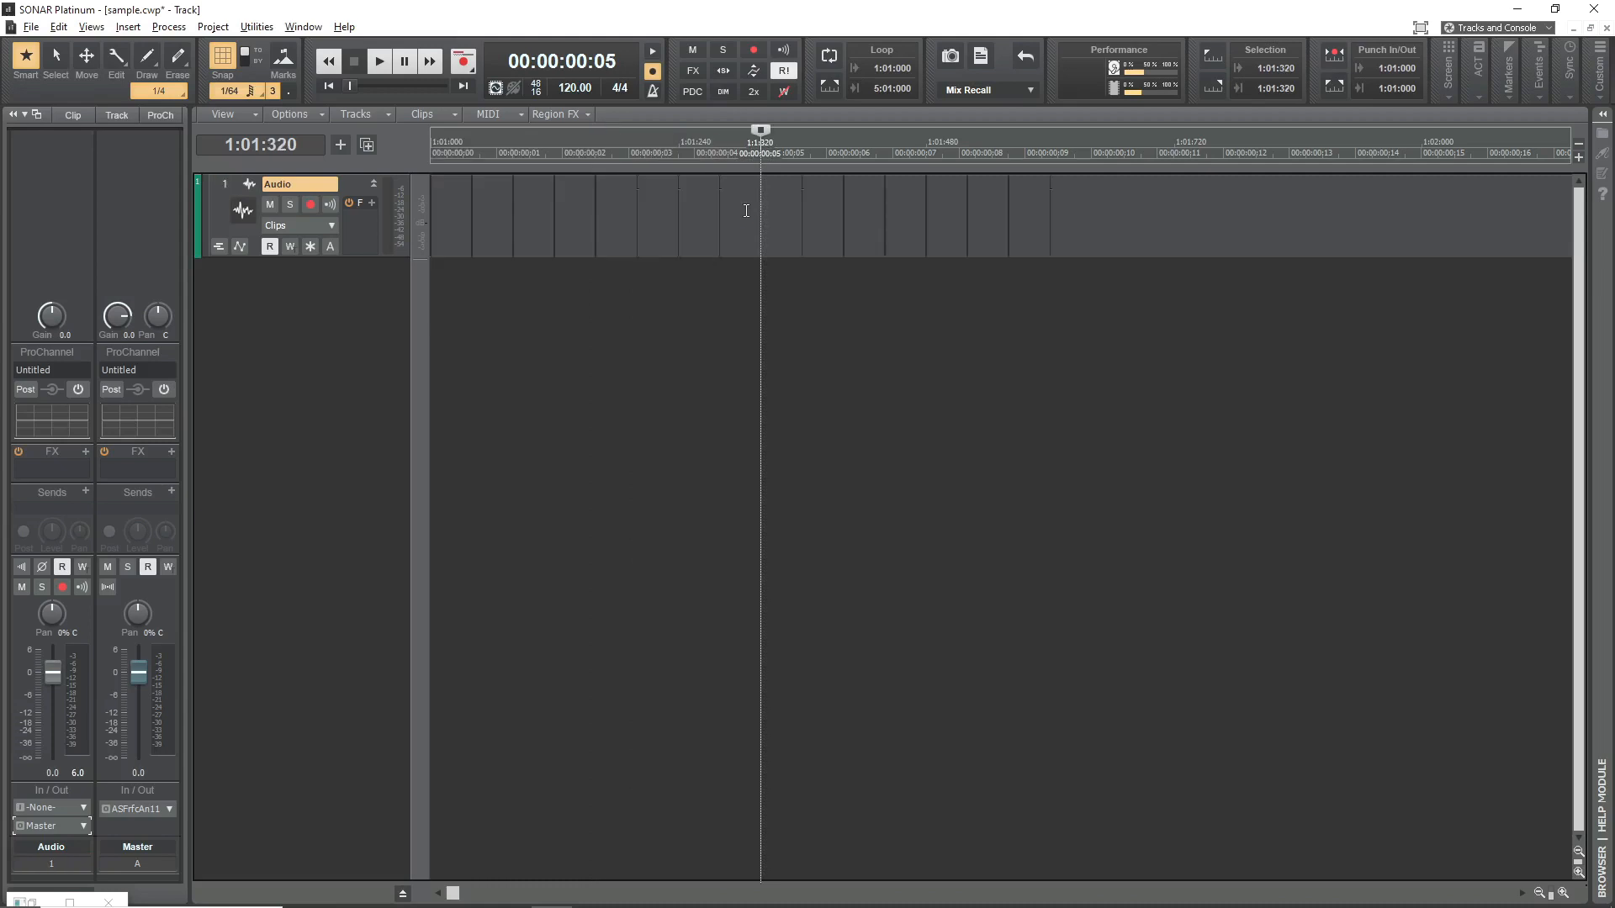
left_click(1090, 153)
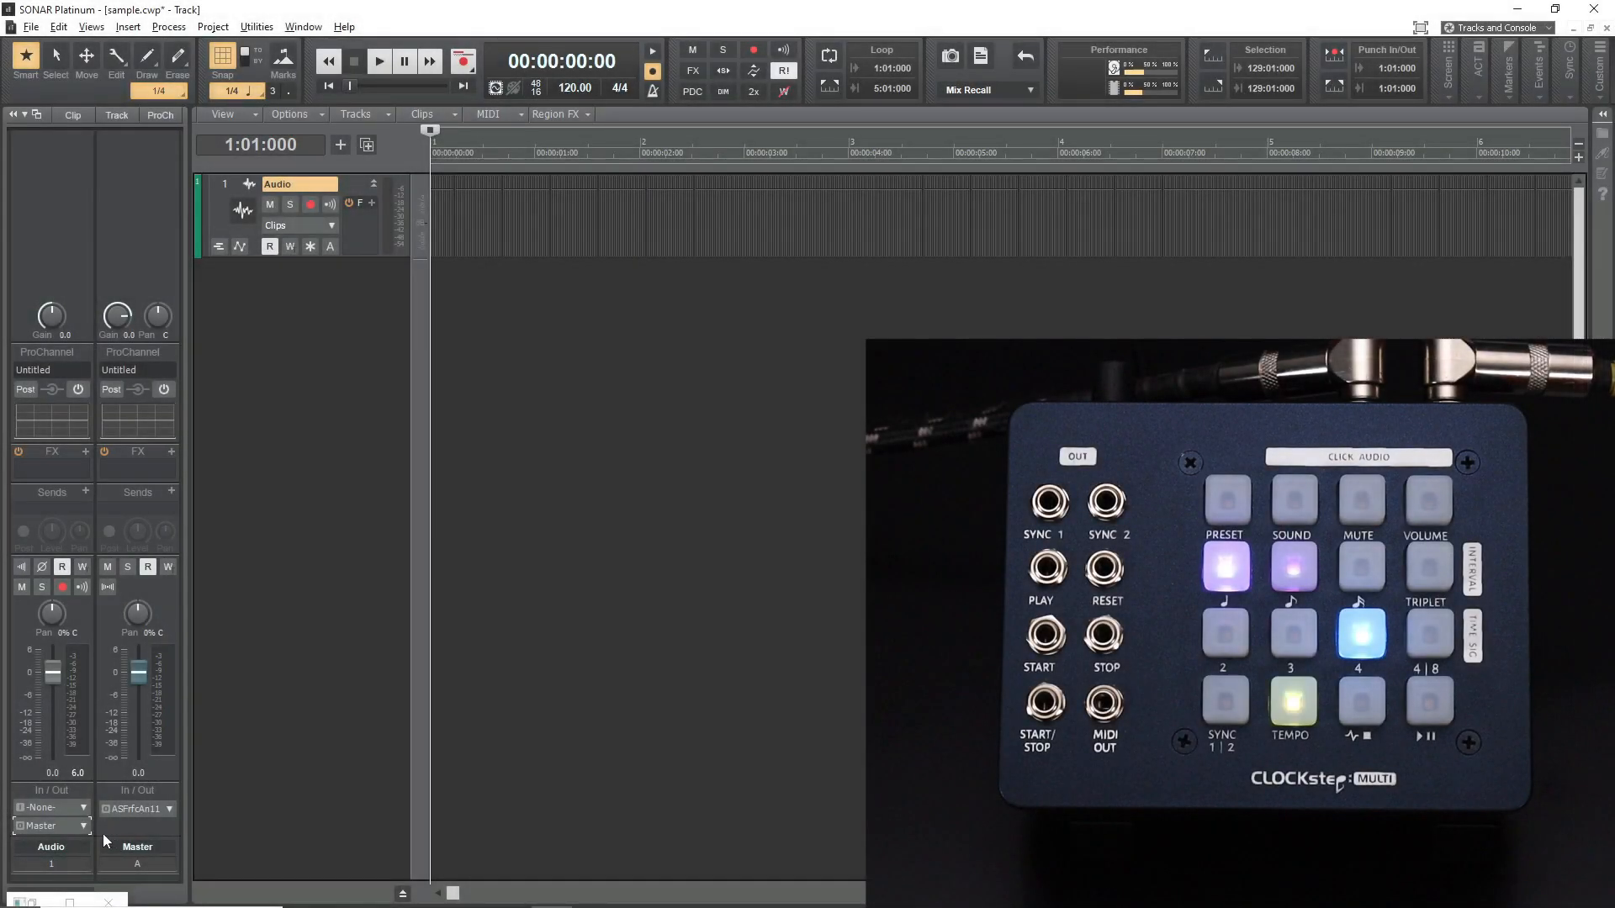
Step: Route the Audio track to ASIO Fireface Analog 7 (1) and audition the pulses with Play and Stop
left_click(83, 826)
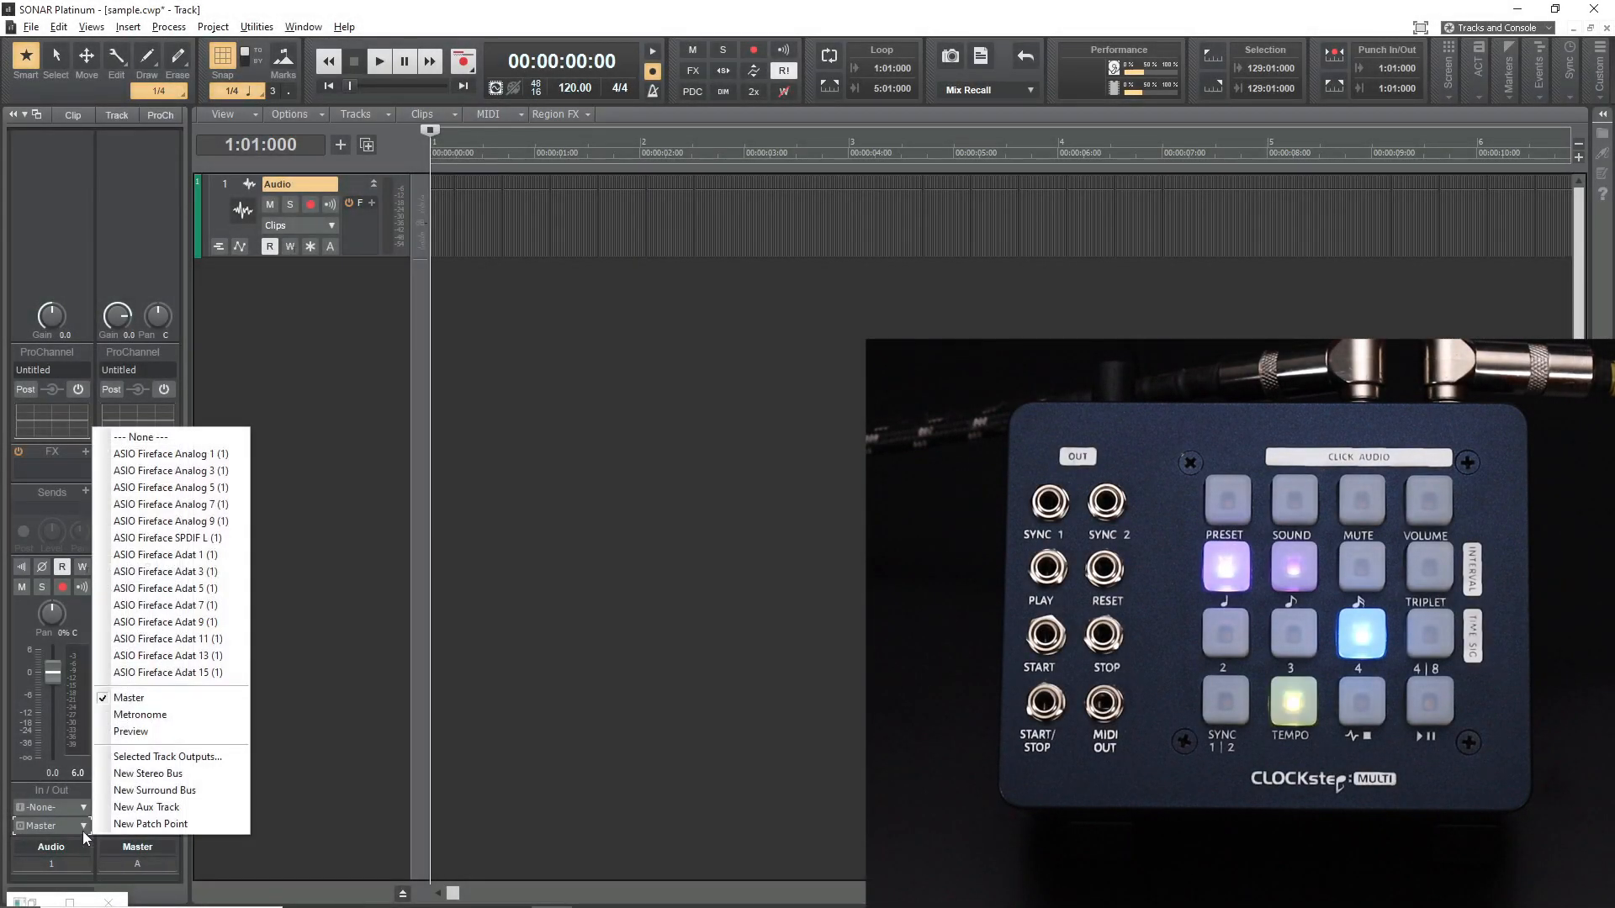
mouse_move(171, 505)
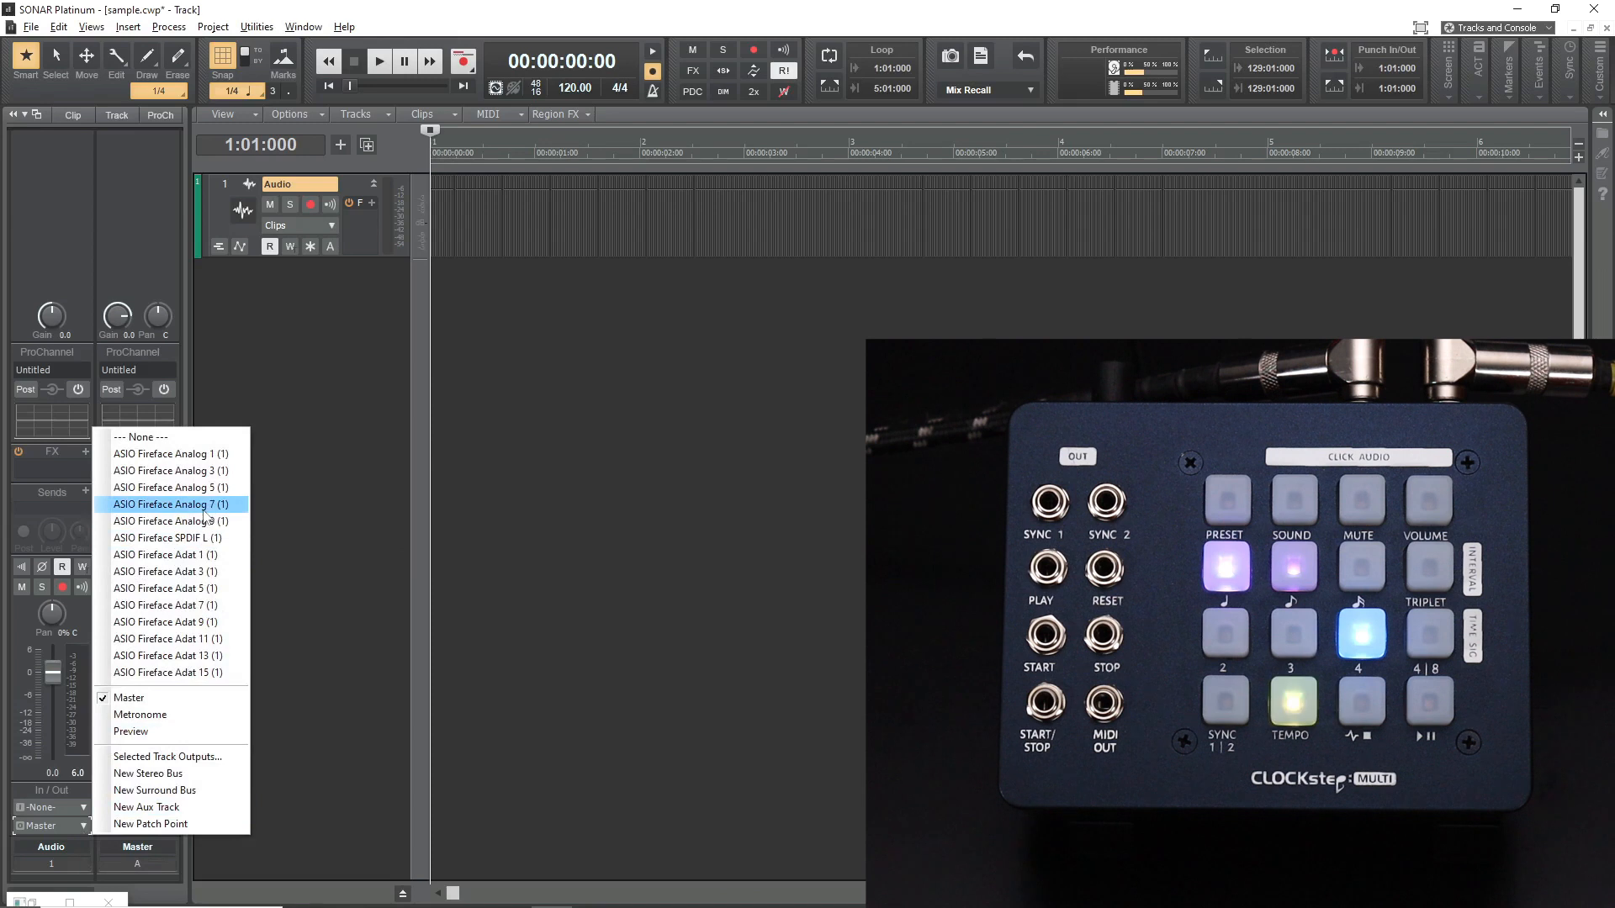
left_click(172, 505)
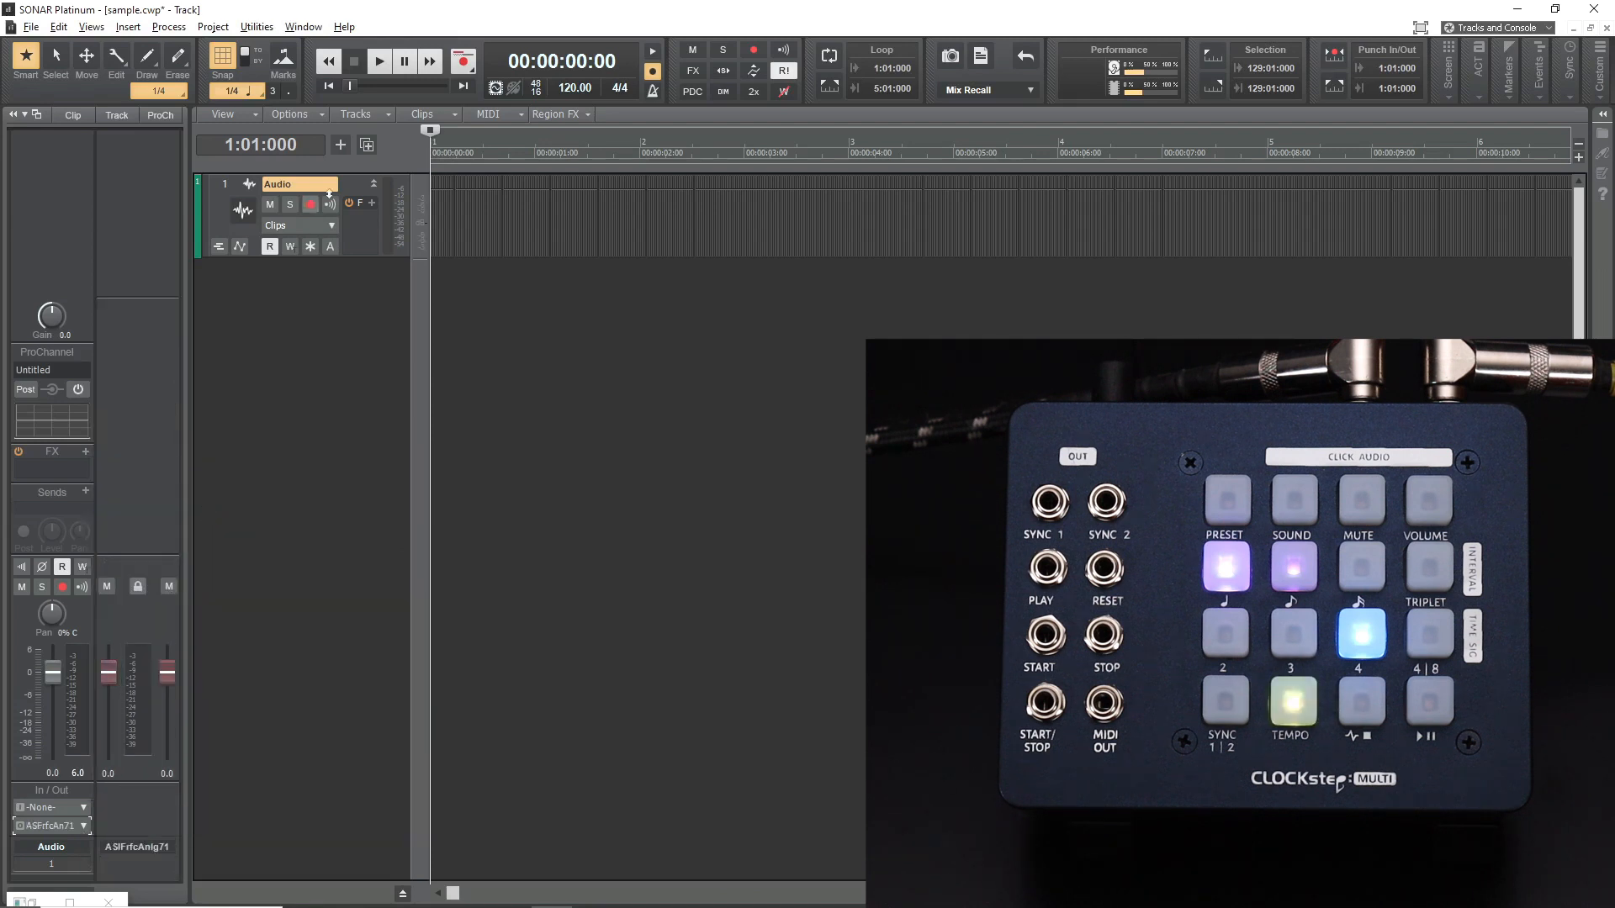
left_click(380, 61)
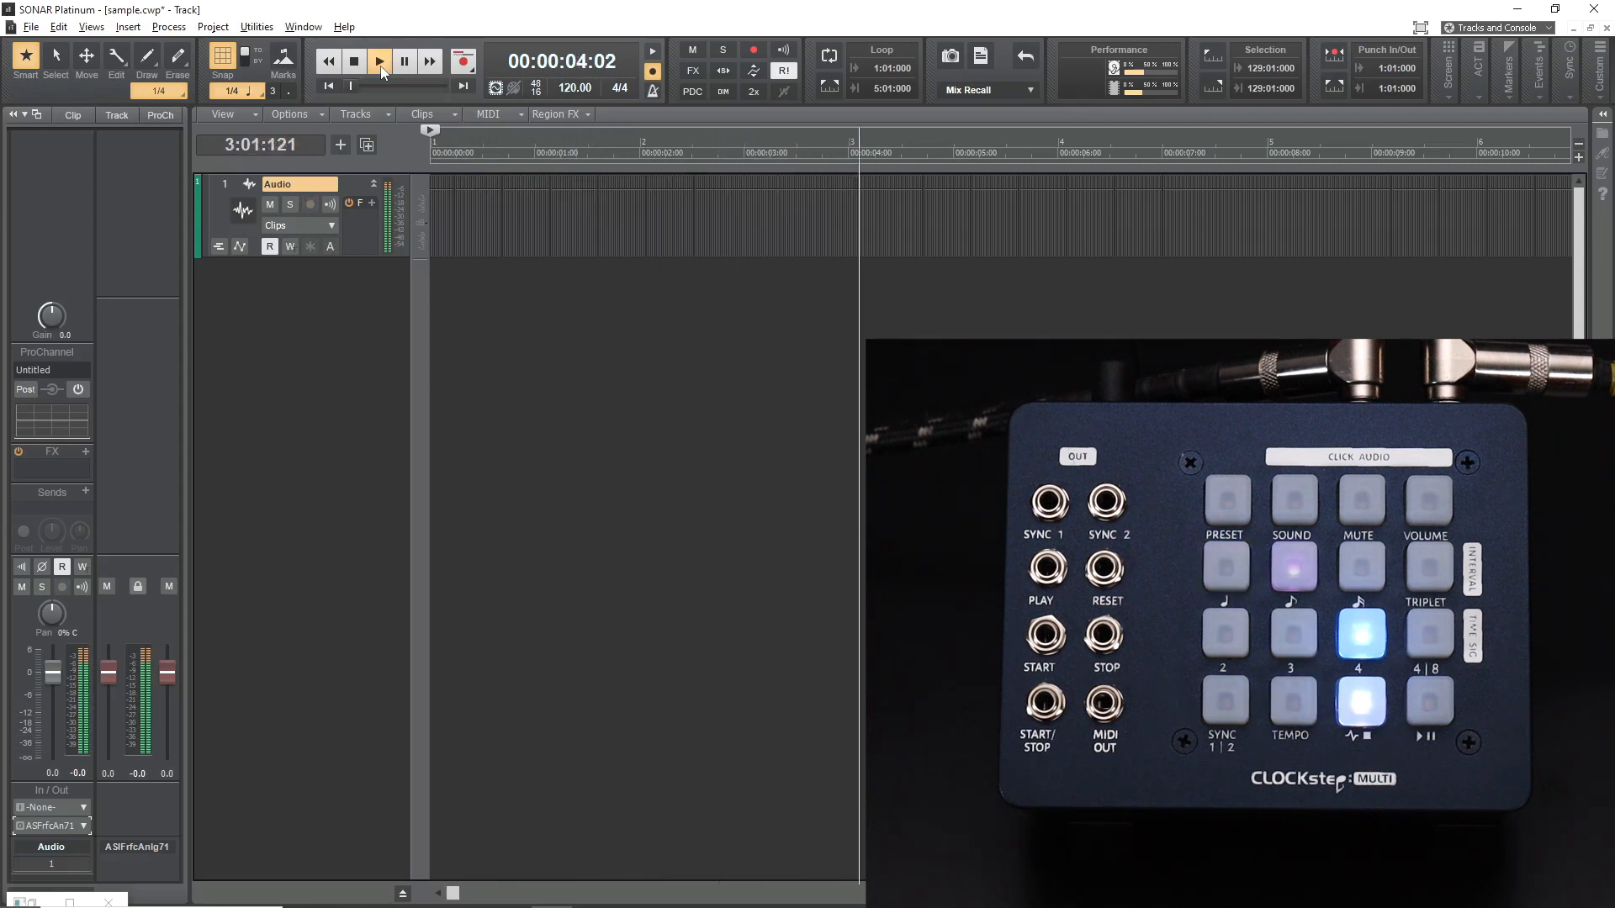
left_click(353, 61)
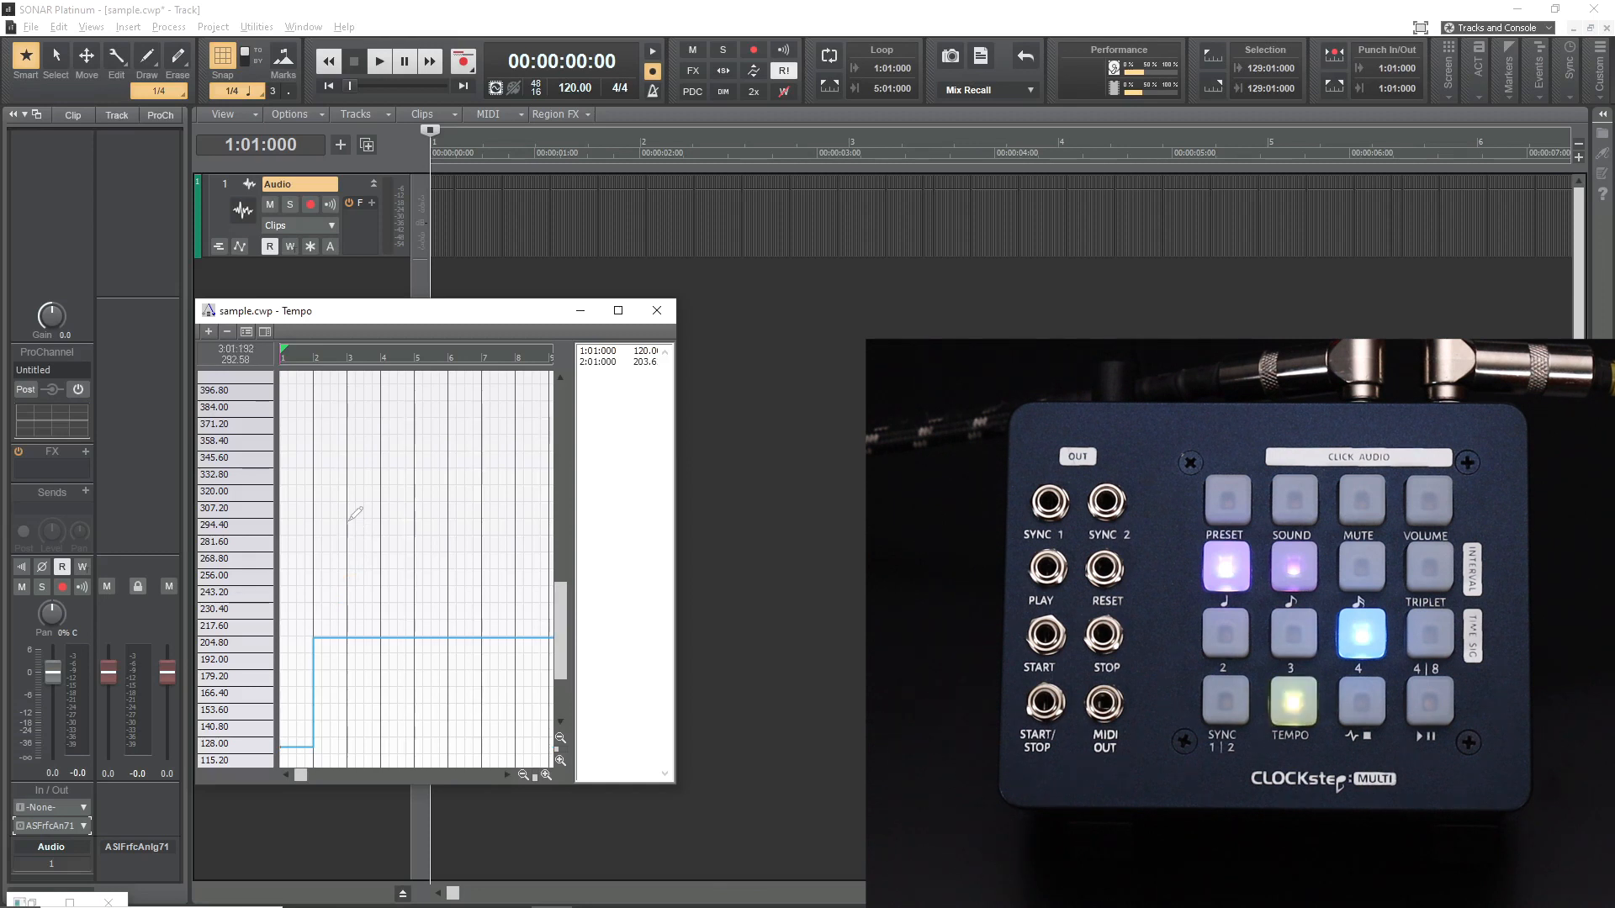
Step: Draw tempo steps climbing to about 385 BPM then dropping near 129 in the Tempo view
left_click(379, 399)
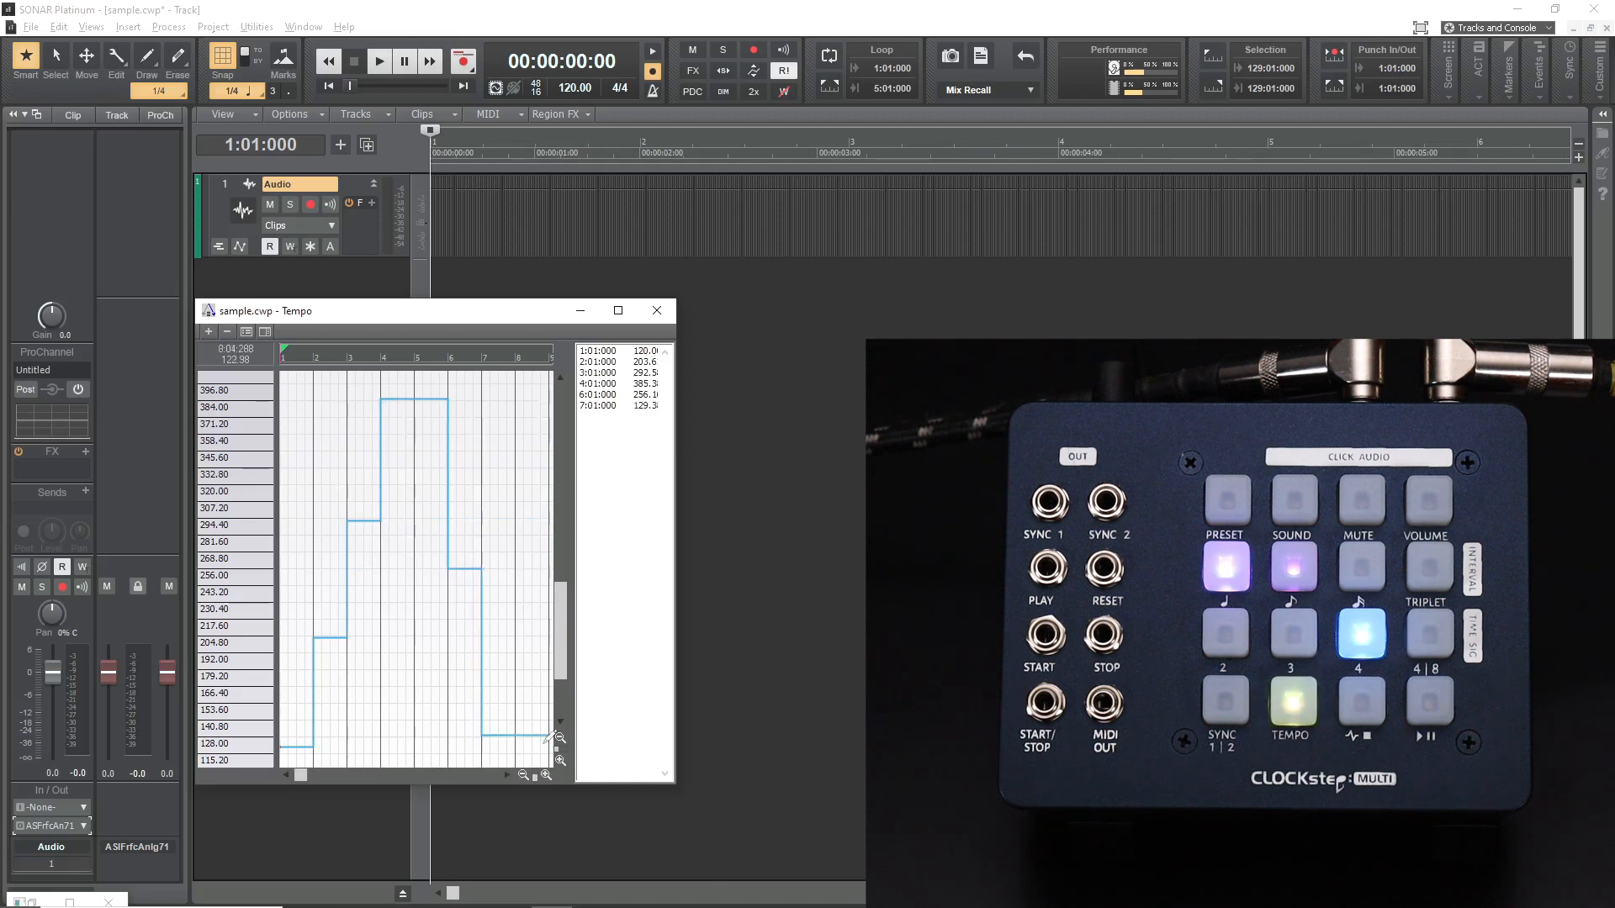
left_click(380, 61)
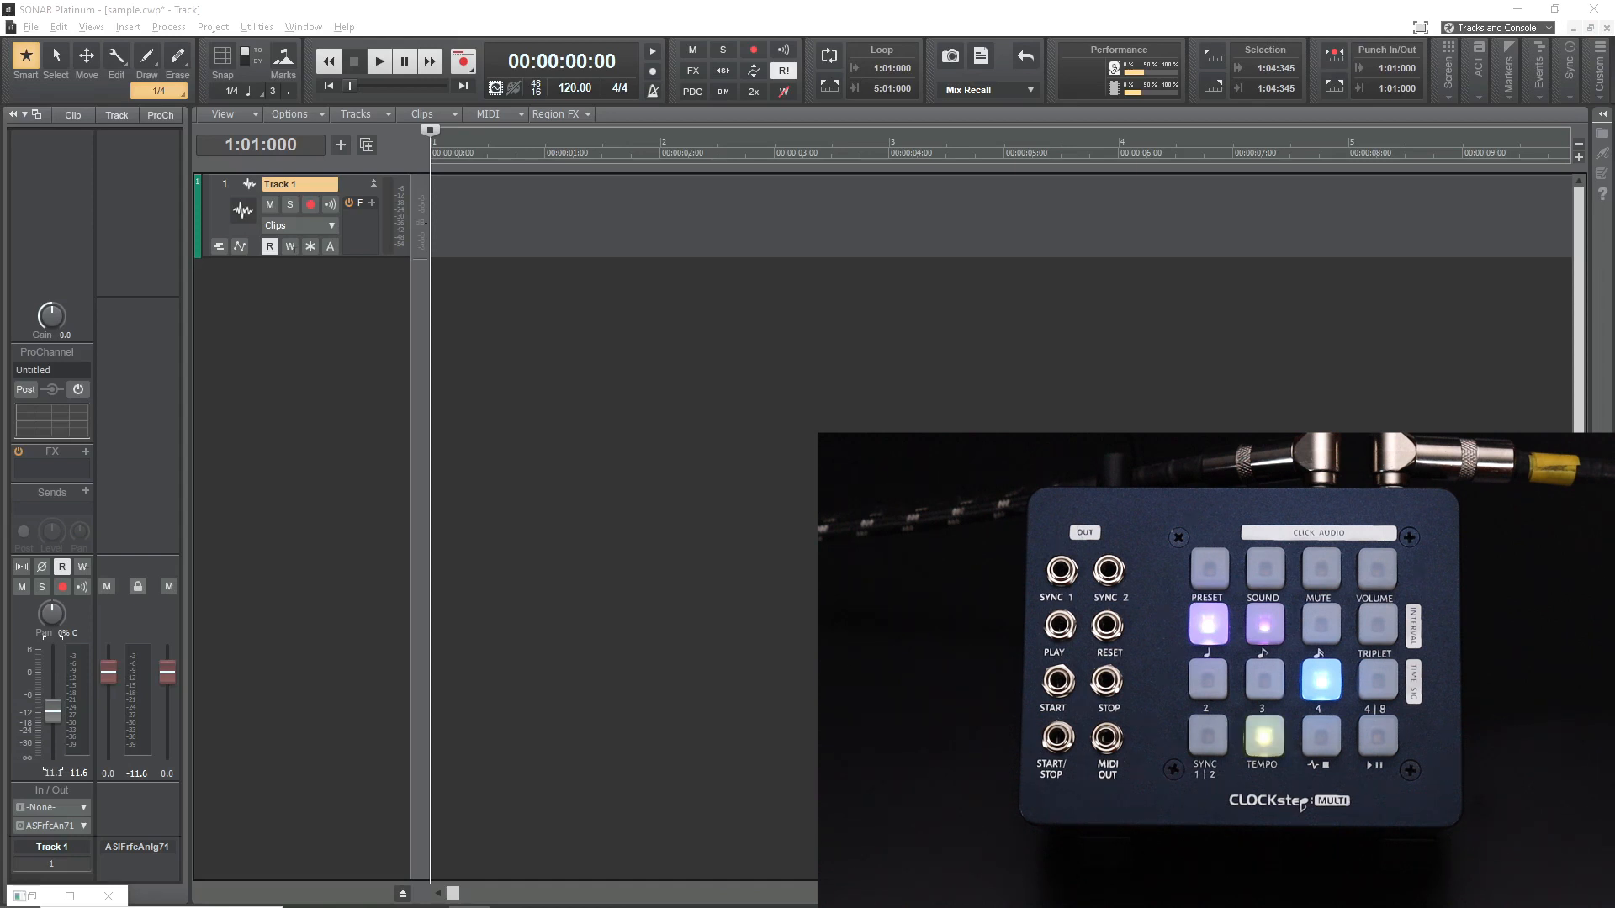
mouse_move(378, 209)
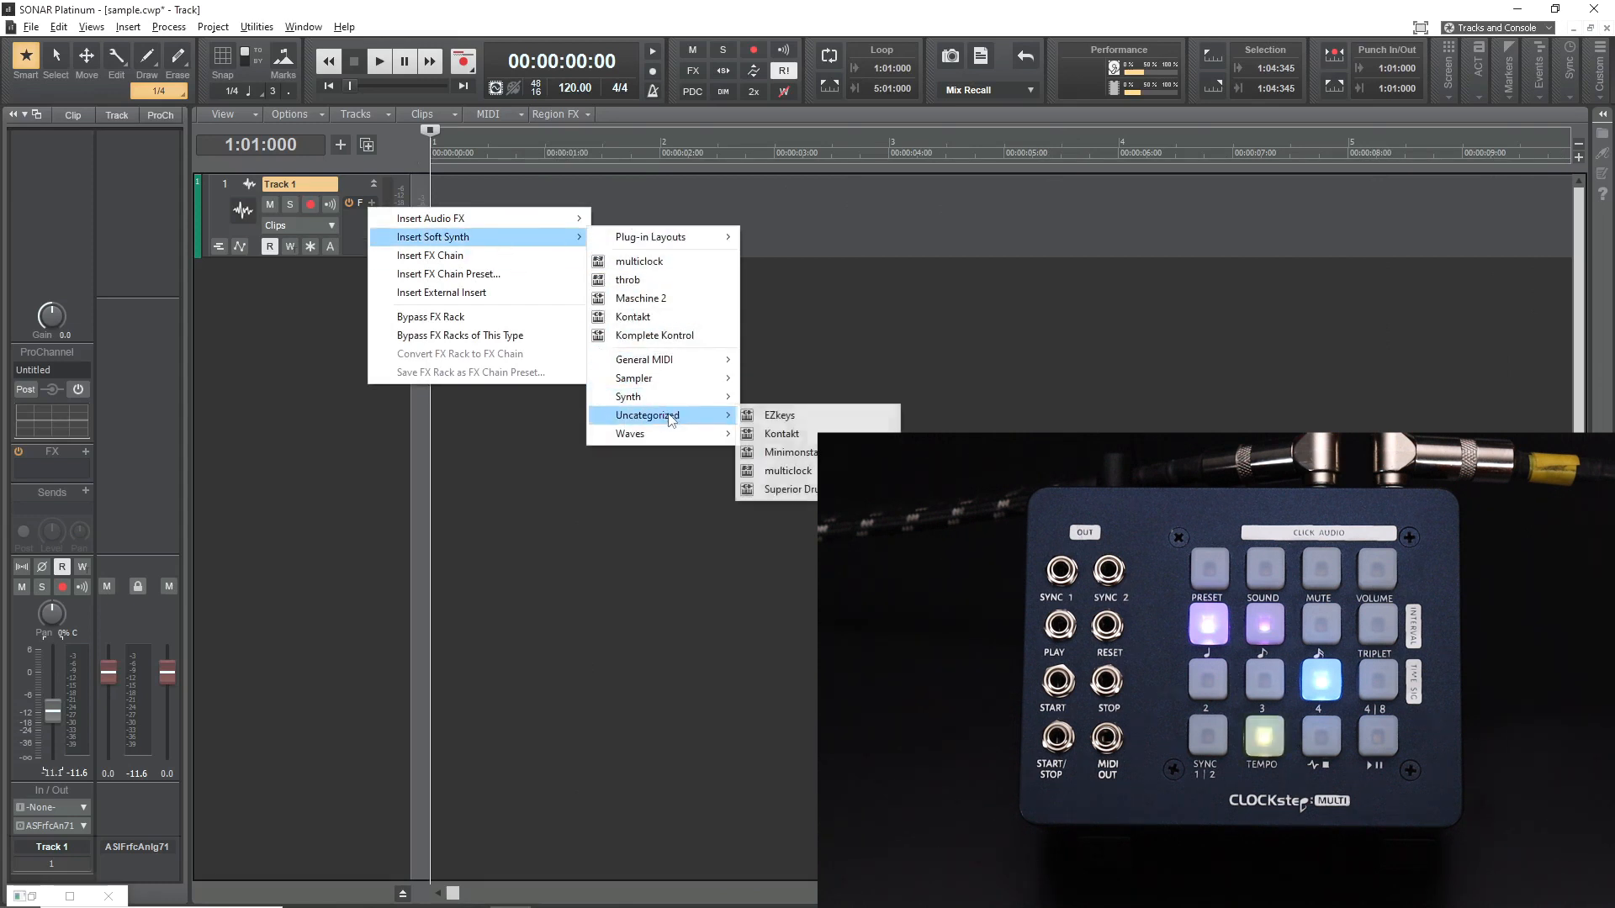
Step: Insert the multiclock soft synth on Track 1 and play then stop to send clock pulses
left_click(788, 471)
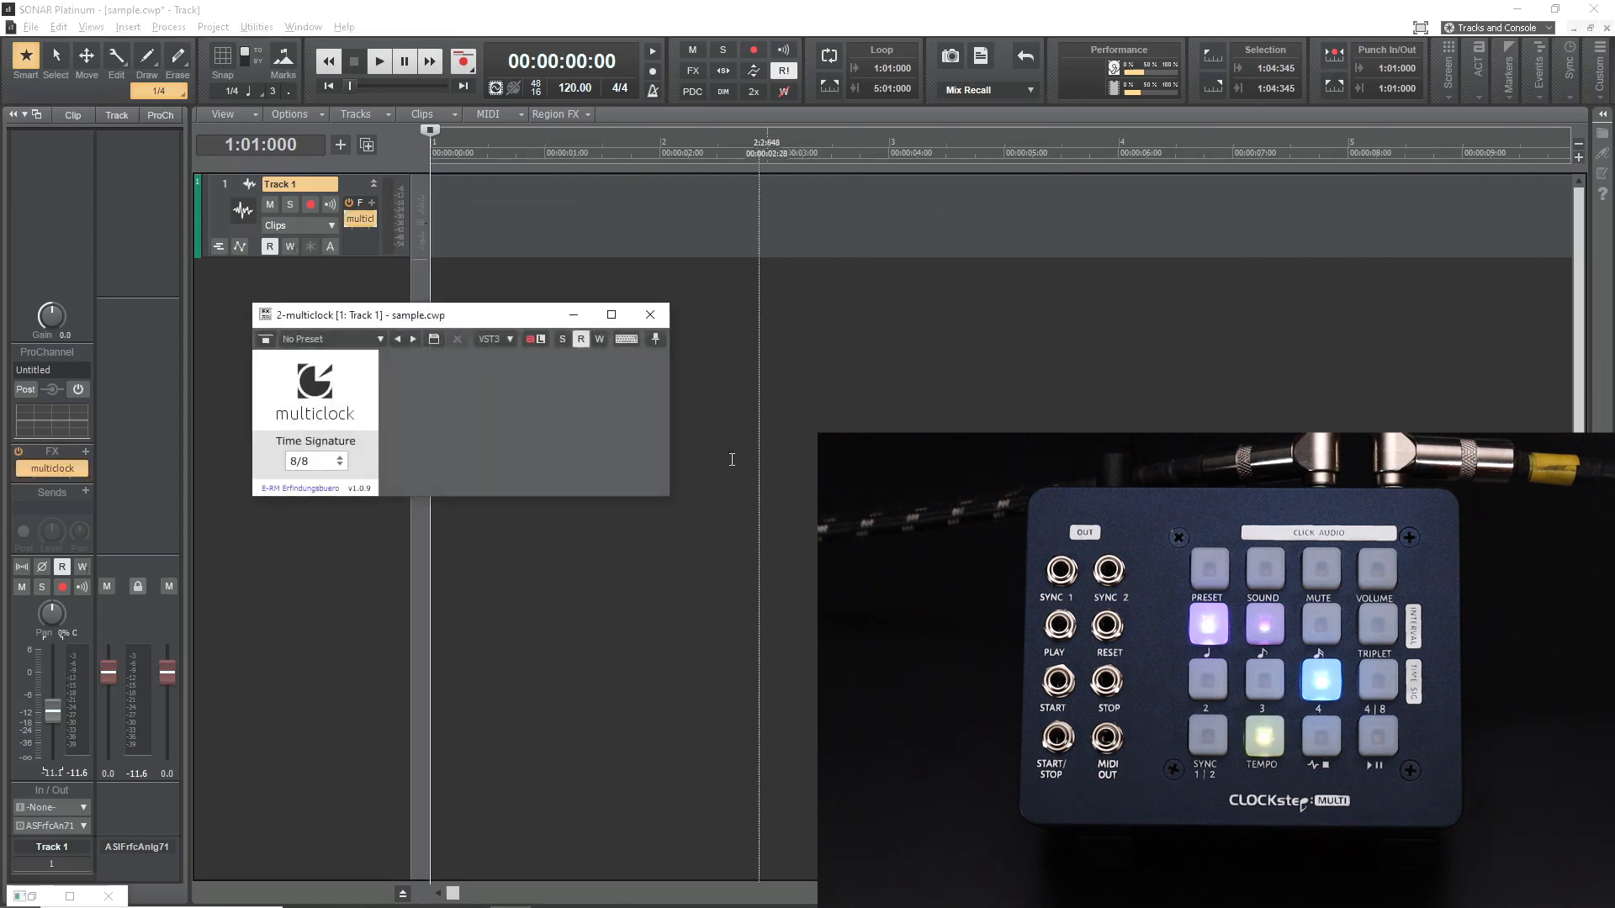
left_click(378, 60)
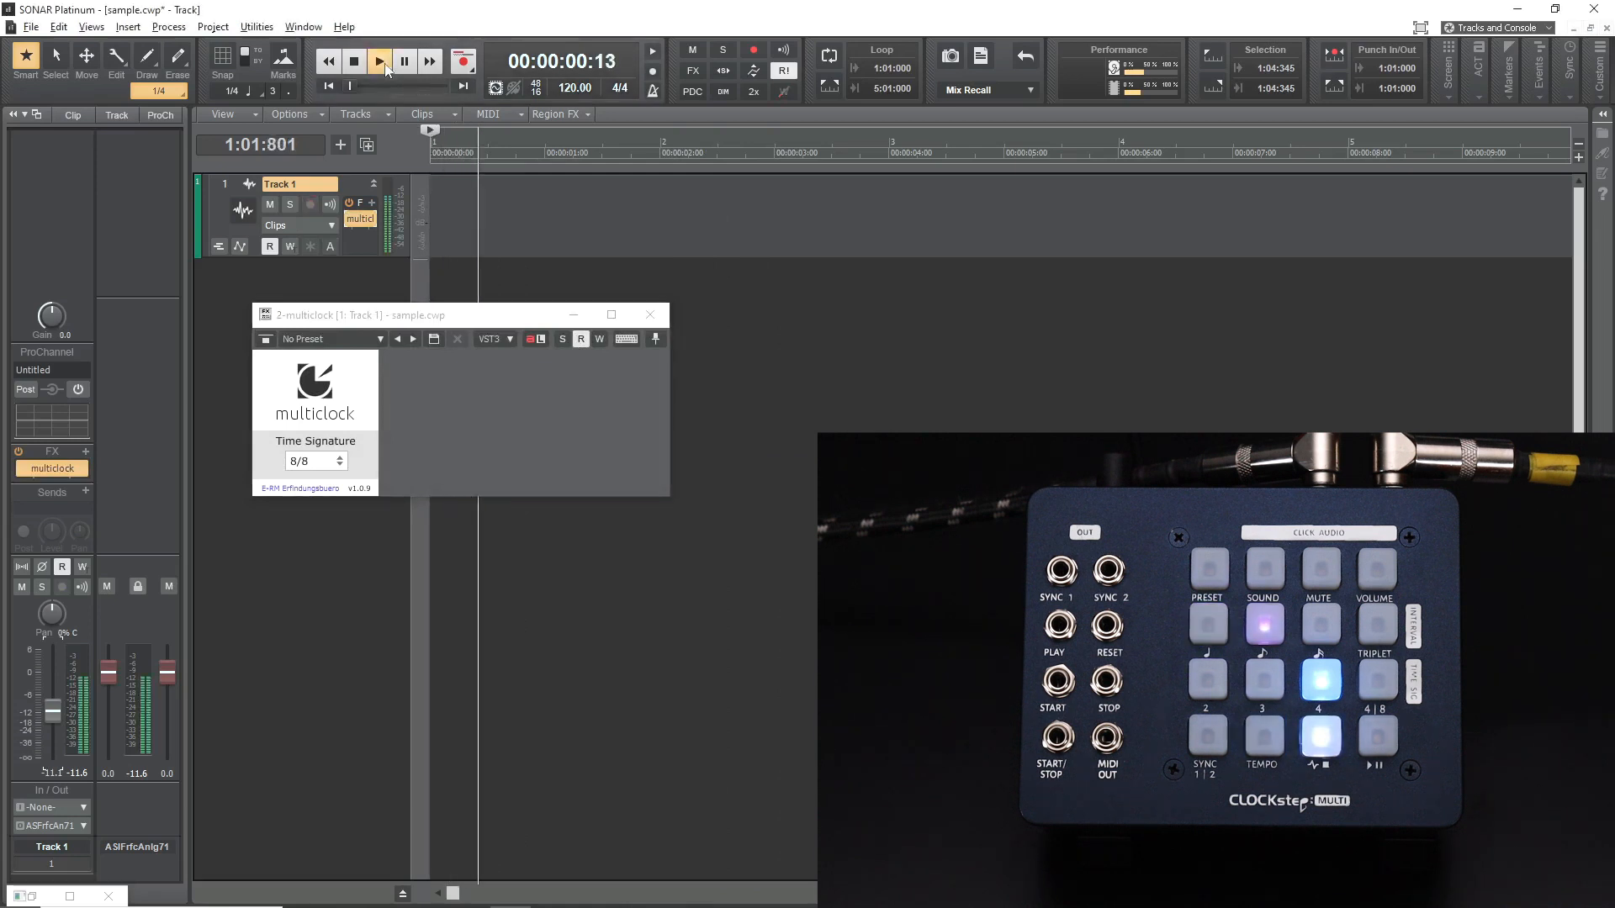
left_click(380, 61)
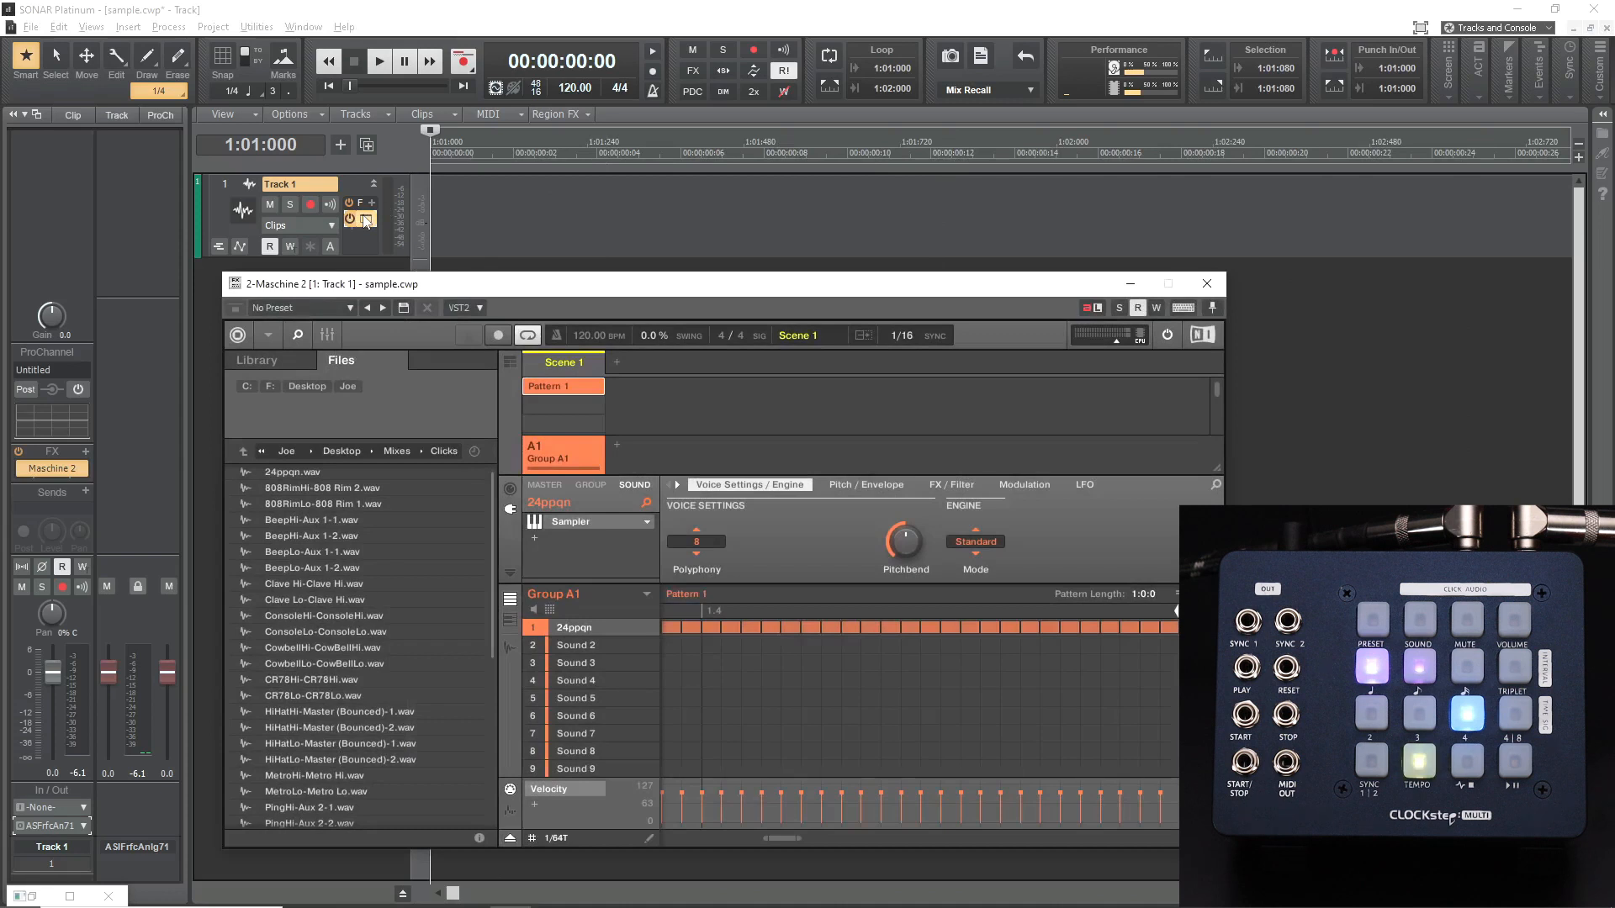
Step: Play the Maschine 2 24ppqn pulse pattern to clock the hardware, then stop back at the start
left_click(380, 60)
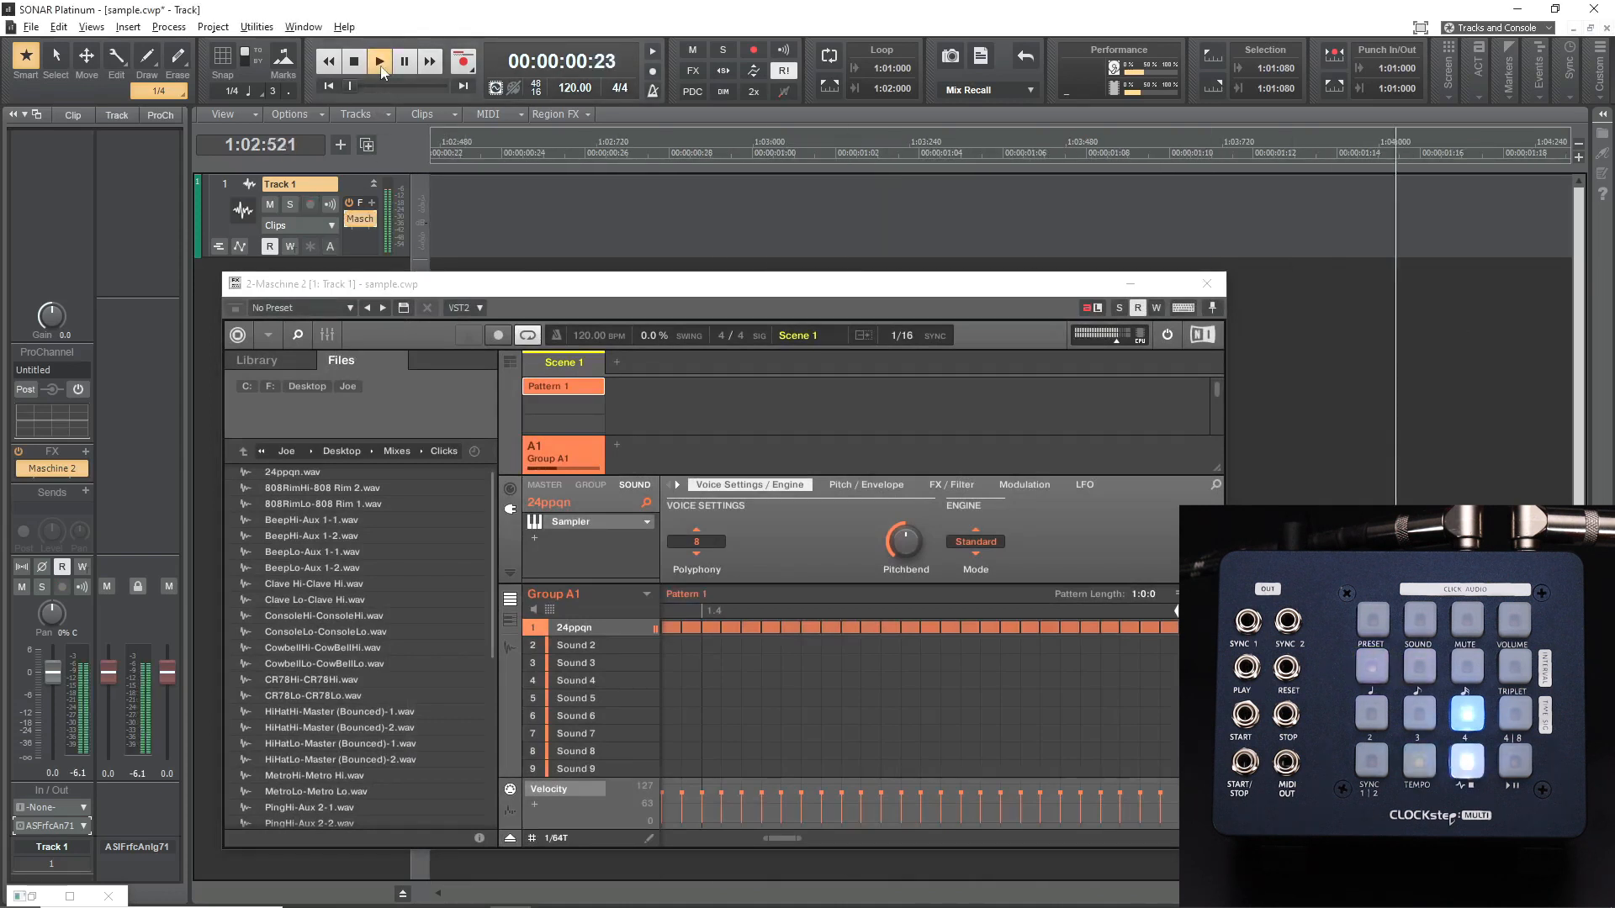
left_click(380, 61)
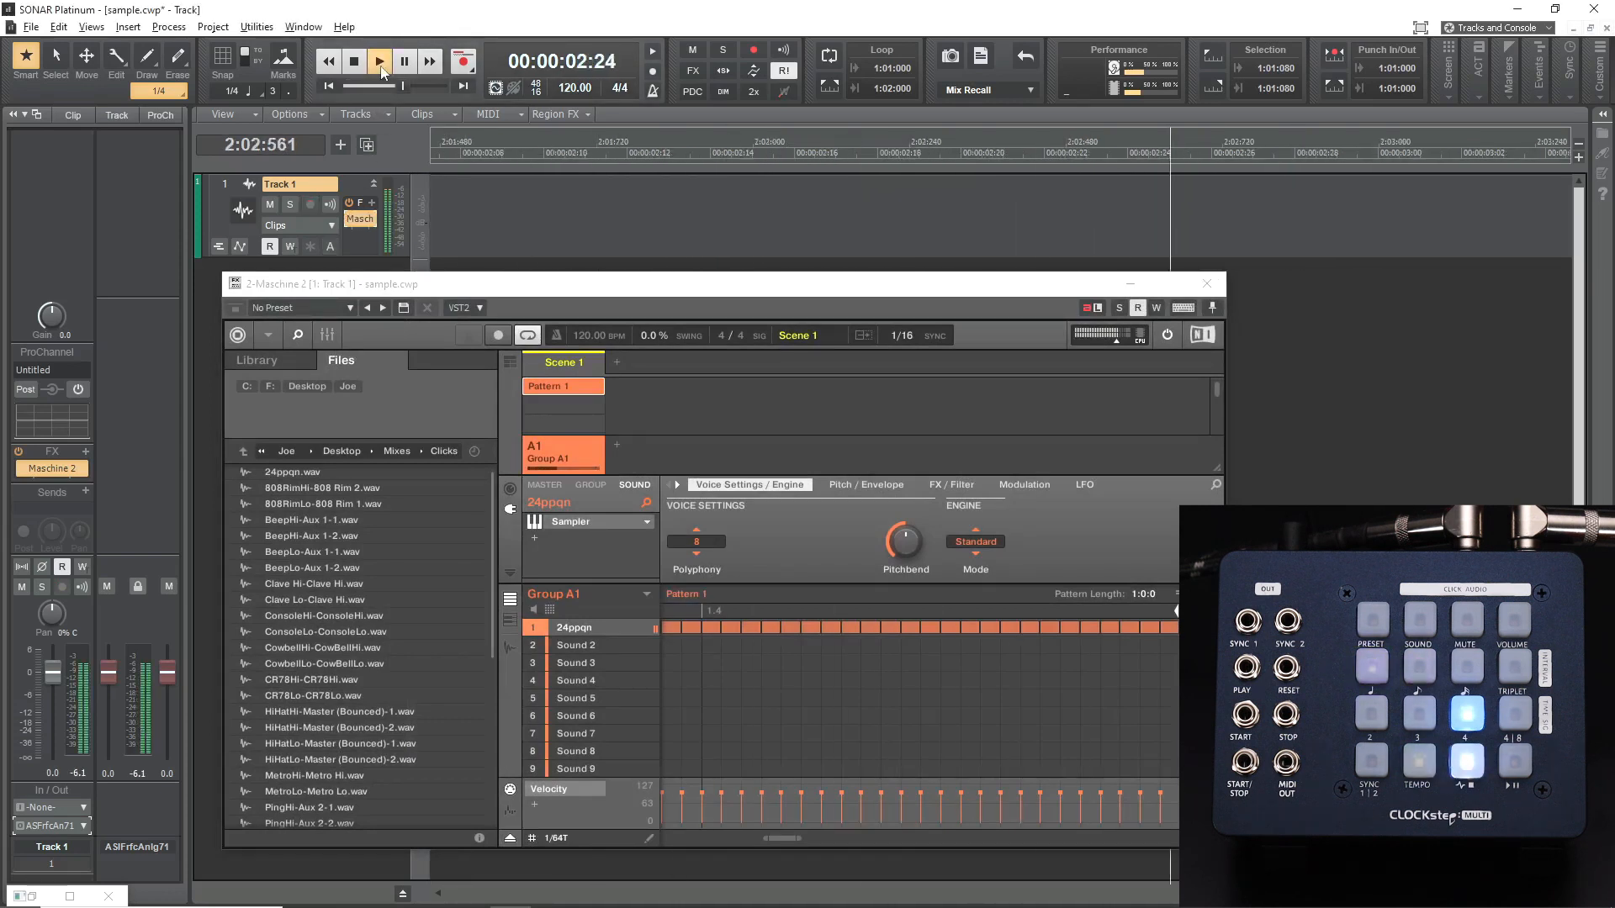
left_click(380, 61)
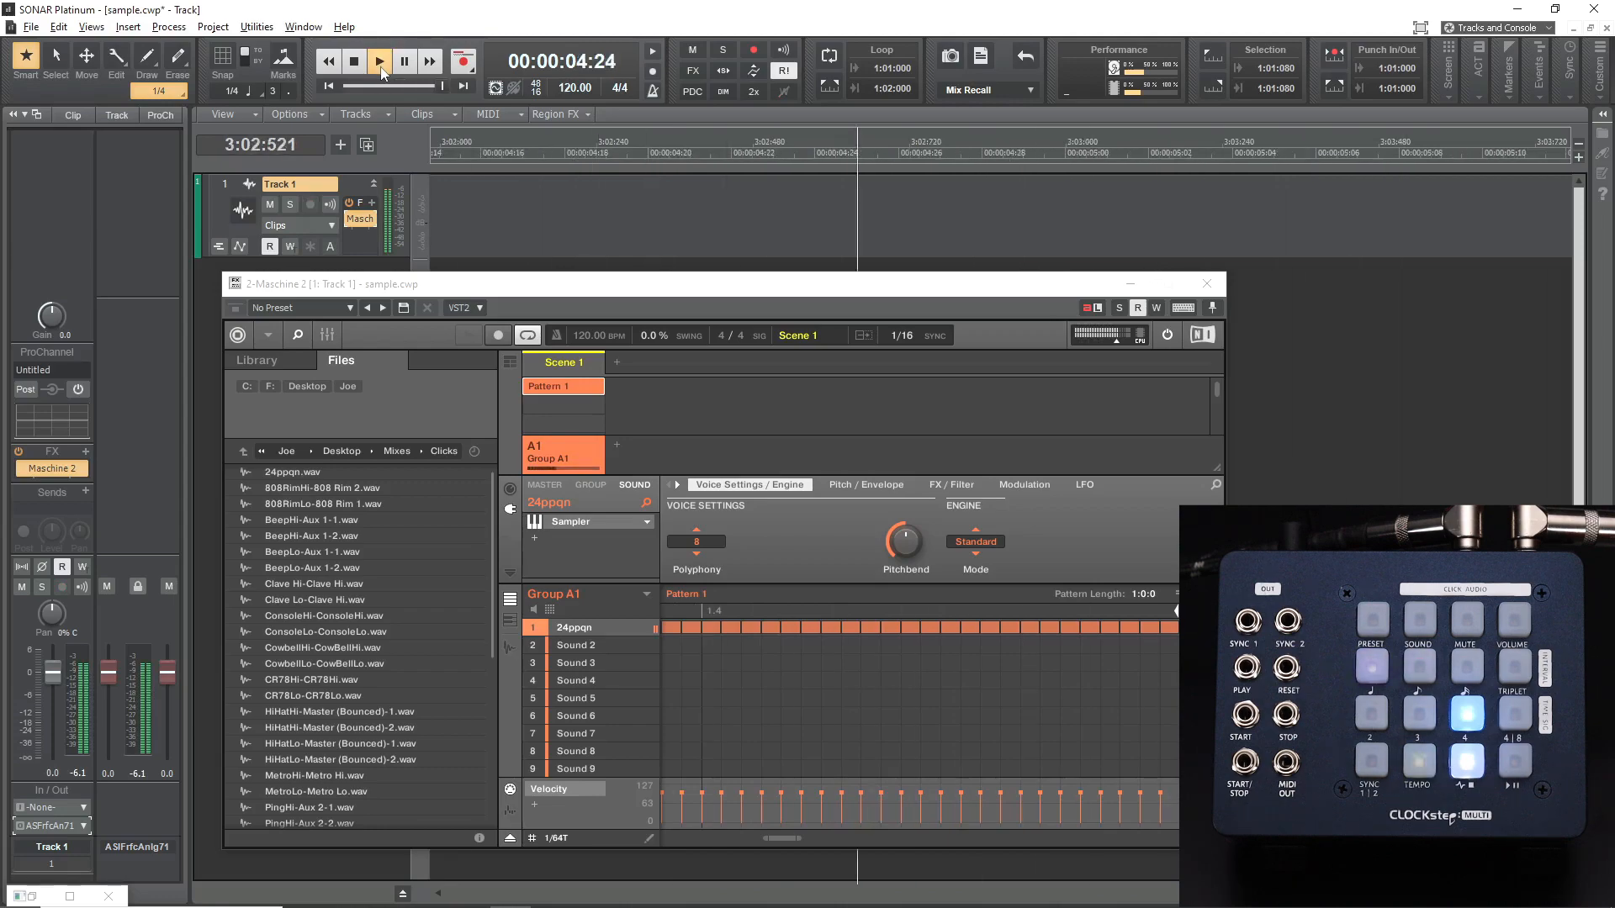
left_click(354, 60)
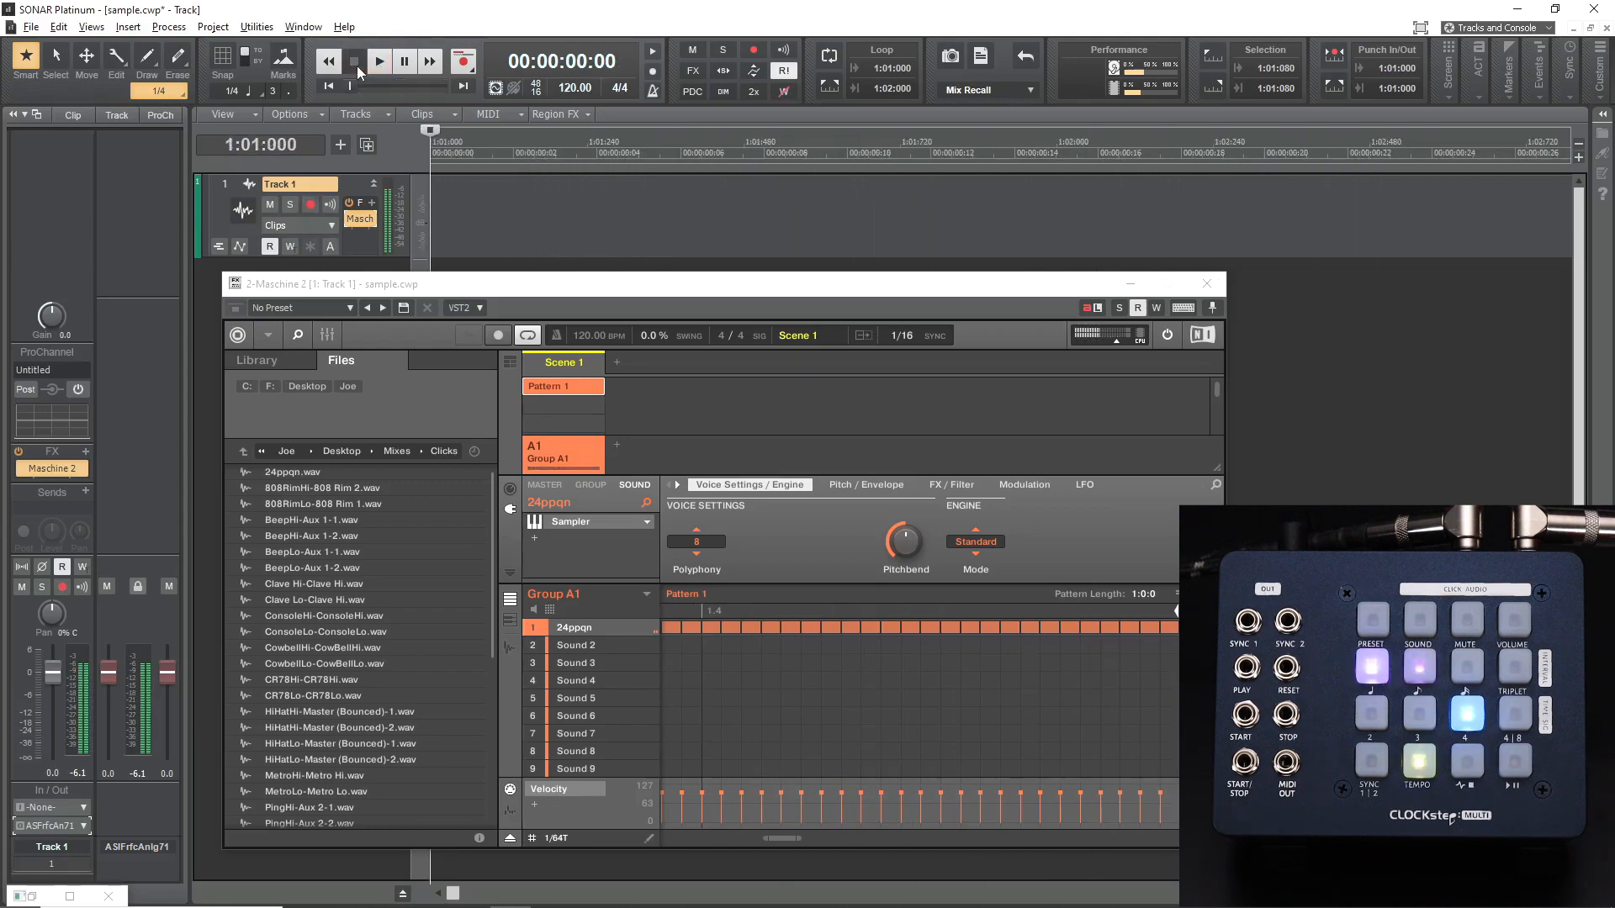